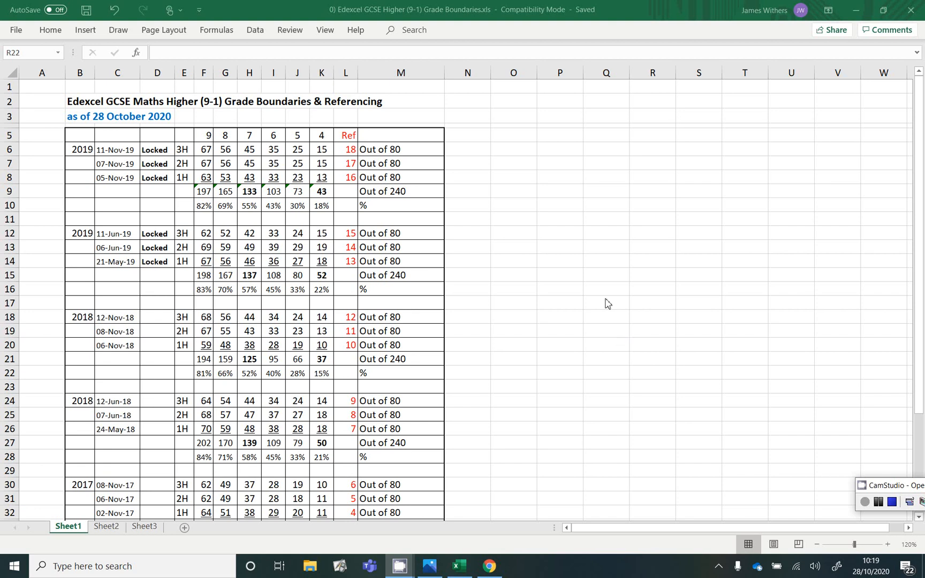
{"action": "mouse_move", "coordinate": [603, 304]}
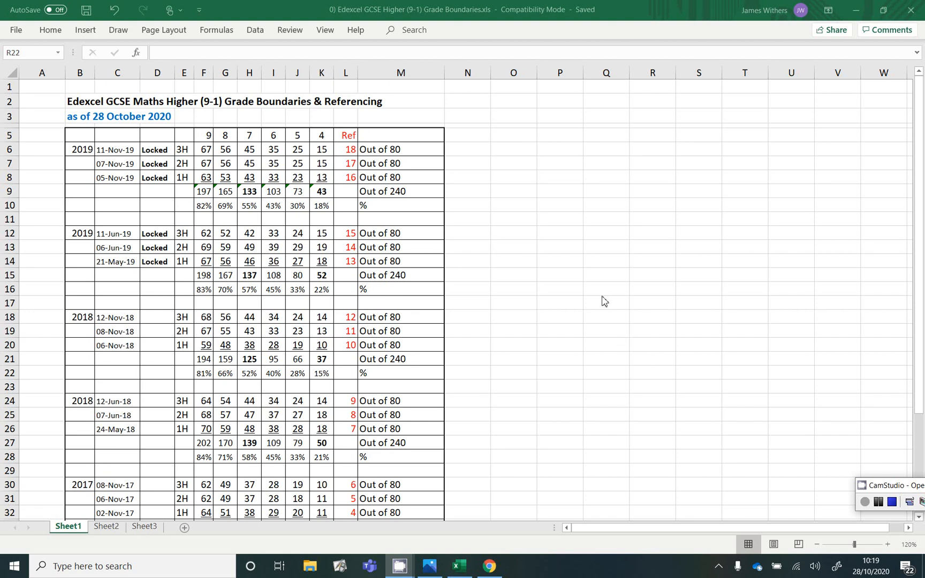
{"action": "scroll", "scroll_direction": "down", "scroll_amount": 3}
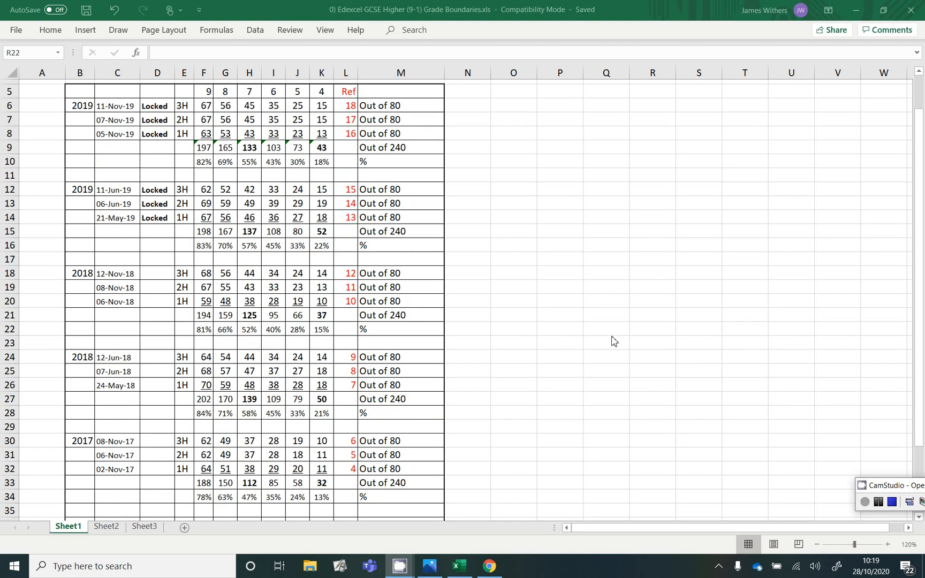
{"action": "mouse_move", "coordinate": [288, 468]}
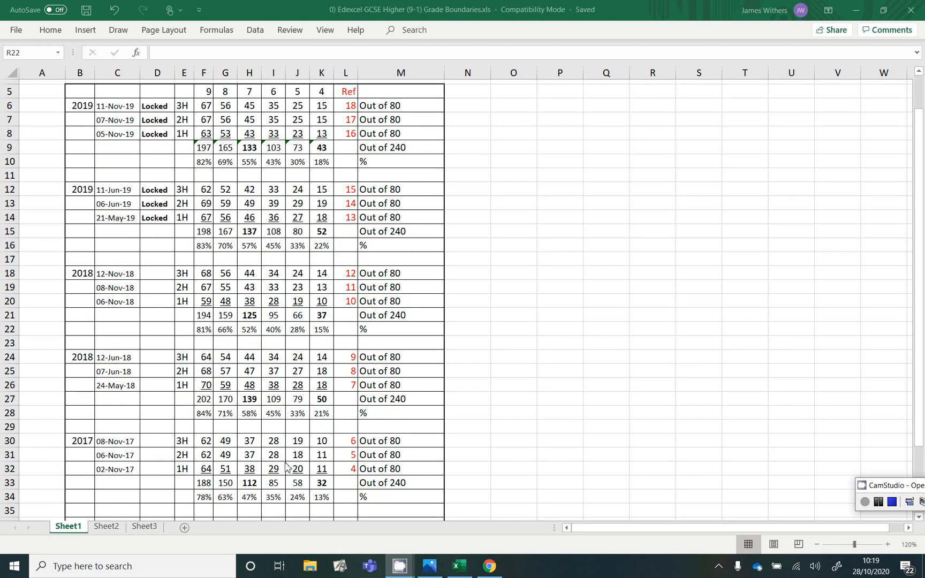
{"action": "scroll", "scroll_direction": "down", "scroll_amount": 3}
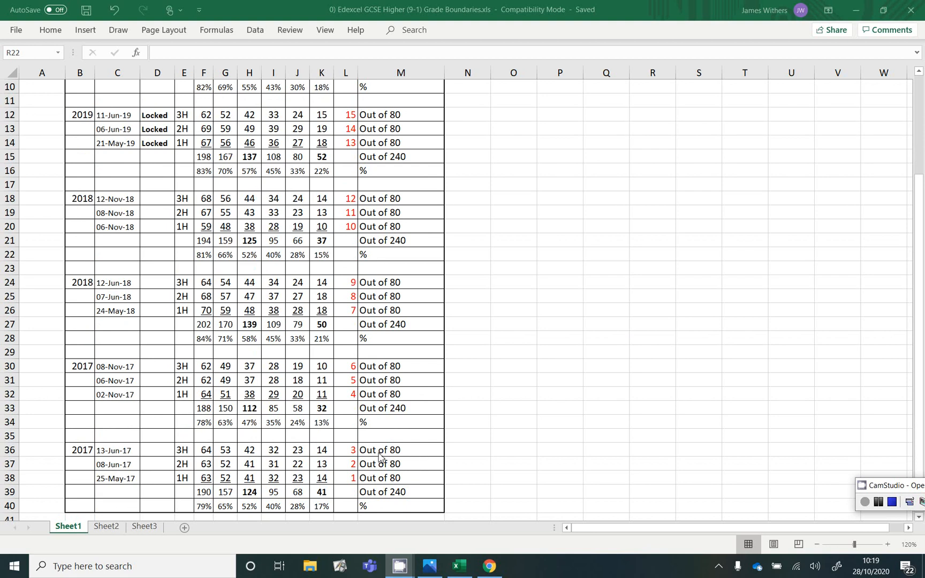
{"action": "scroll", "scroll_direction": "up", "scroll_amount": 3}
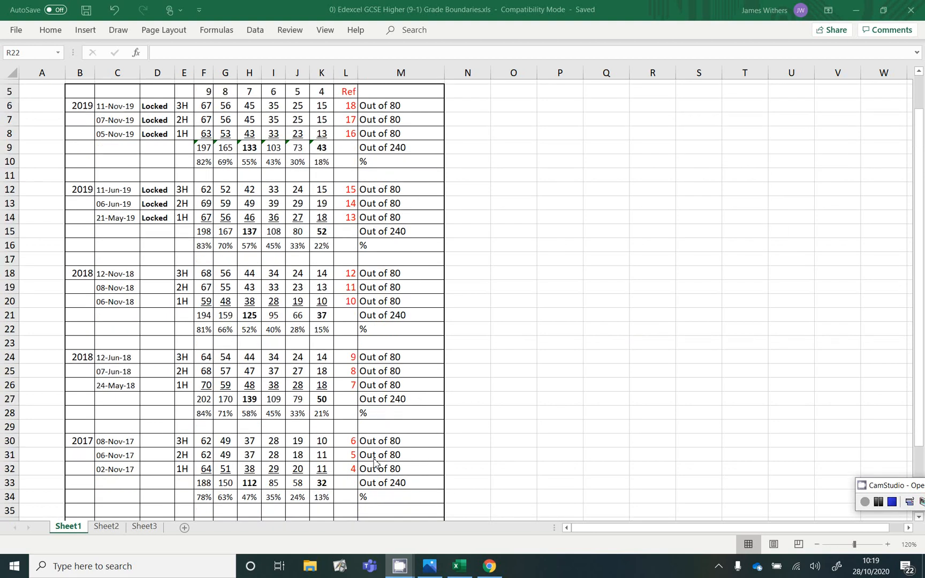
{"action": "mouse_move", "coordinate": [105, 290]}
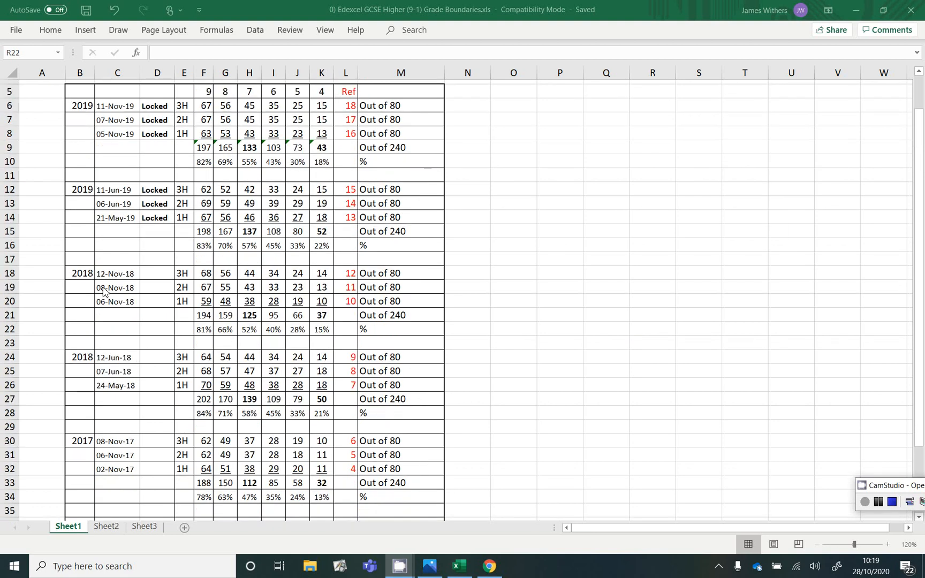
{"action": "mouse_move", "coordinate": [88, 286]}
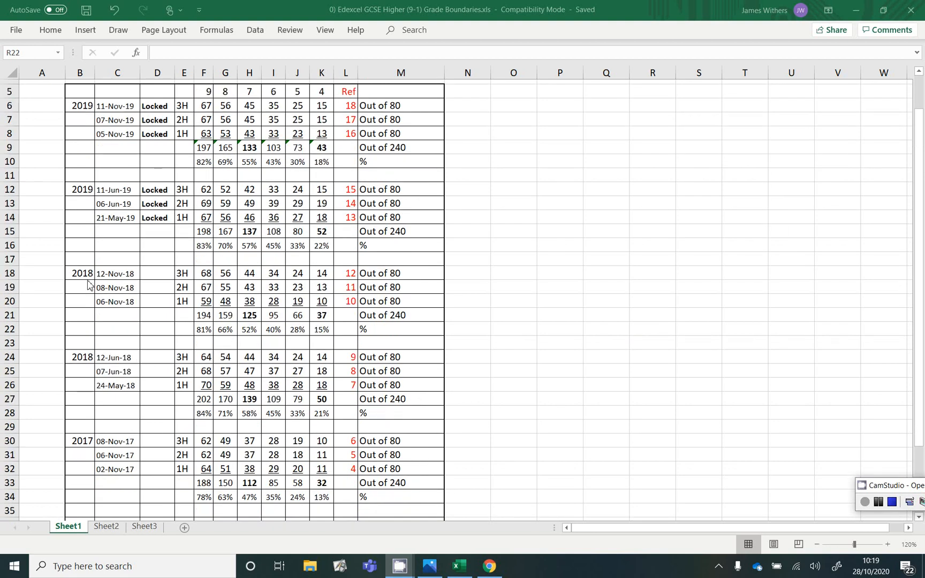
{"action": "mouse_move", "coordinate": [184, 309]}
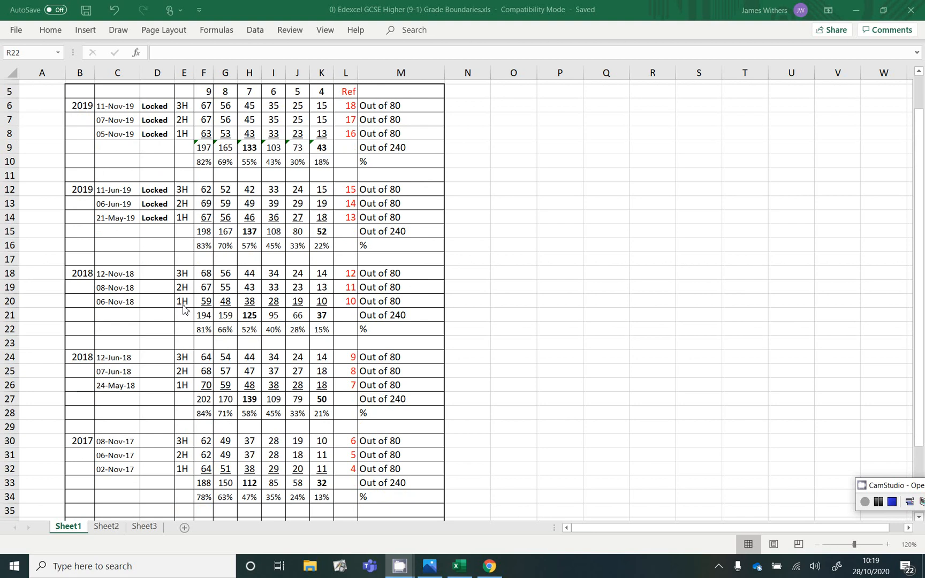
{"action": "mouse_move", "coordinate": [189, 288]}
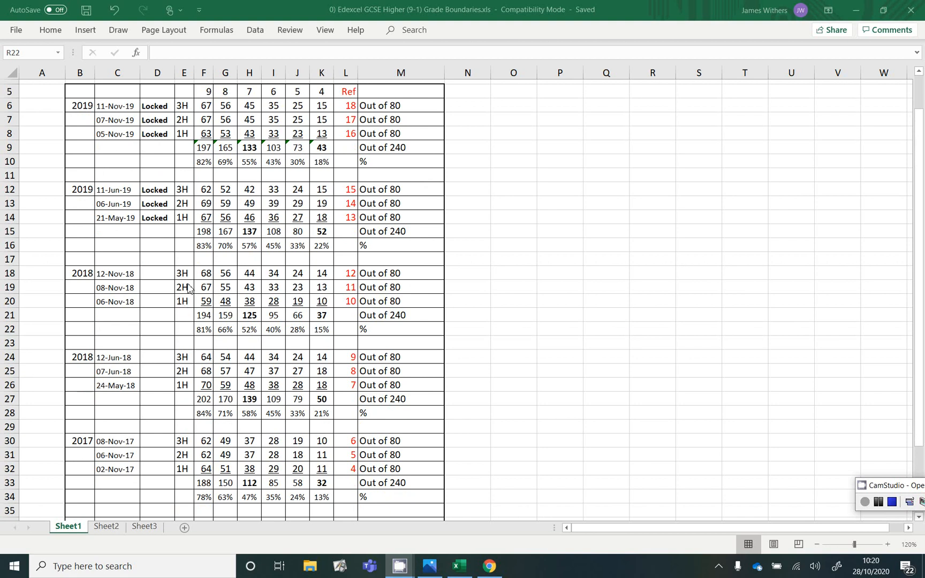
{"action": "mouse_move", "coordinate": [183, 307]}
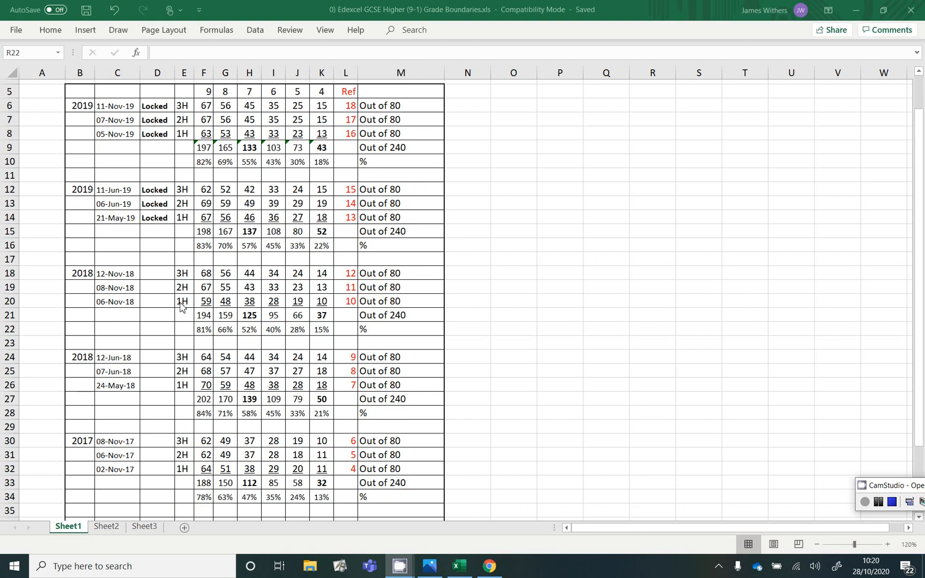
{"action": "mouse_move", "coordinate": [191, 311]}
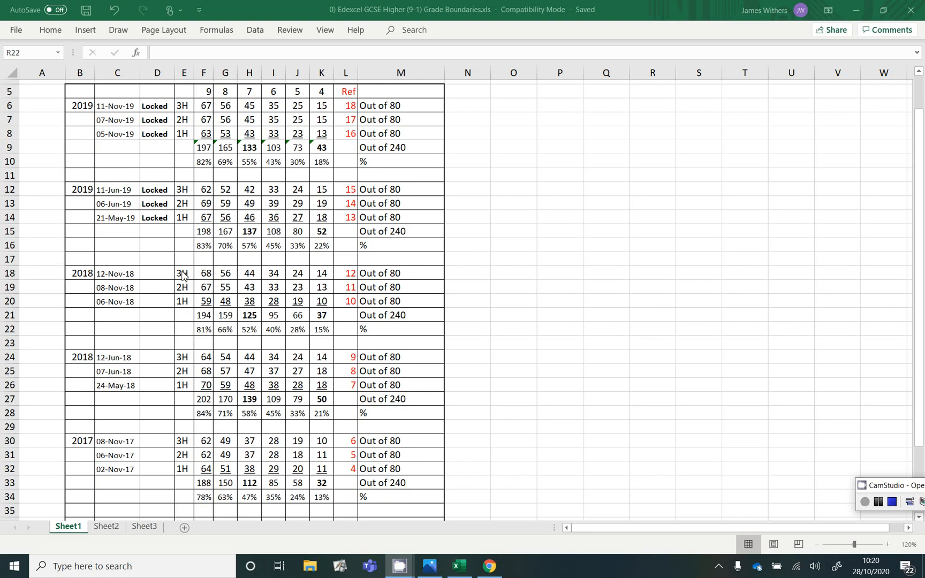
{"action": "mouse_move", "coordinate": [356, 309]}
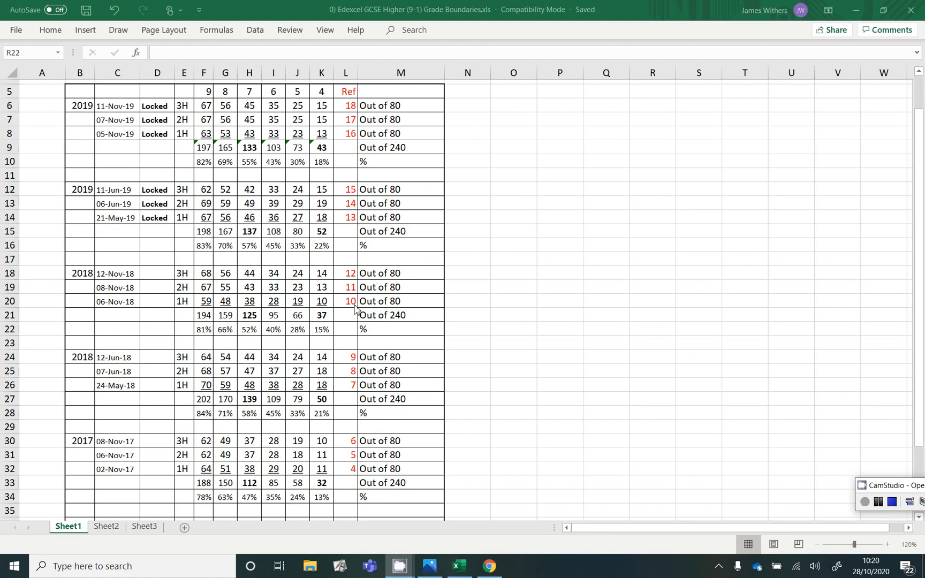
{"action": "mouse_move", "coordinate": [347, 300]}
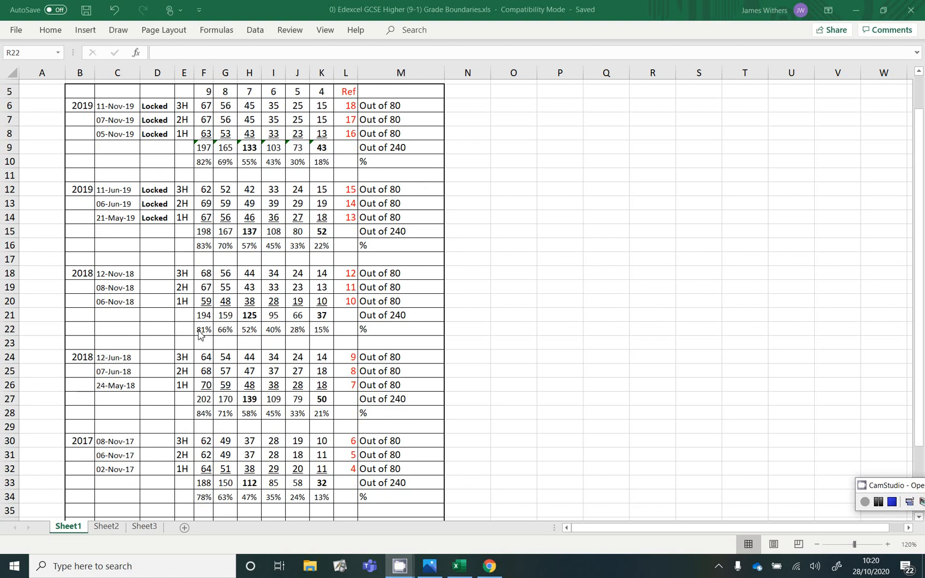
{"action": "mouse_move", "coordinate": [345, 339]}
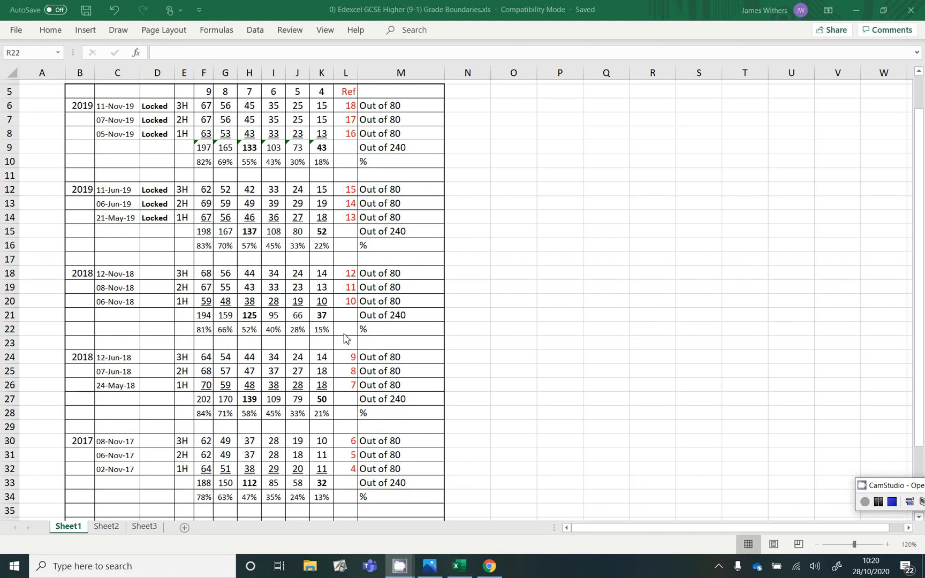
{"action": "mouse_move", "coordinate": [258, 143]}
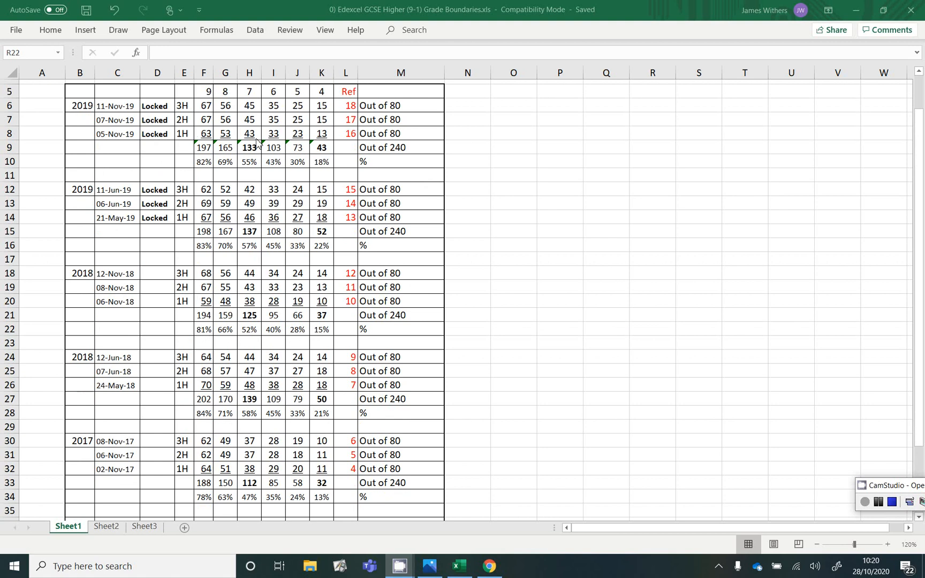
{"action": "mouse_move", "coordinate": [248, 98]}
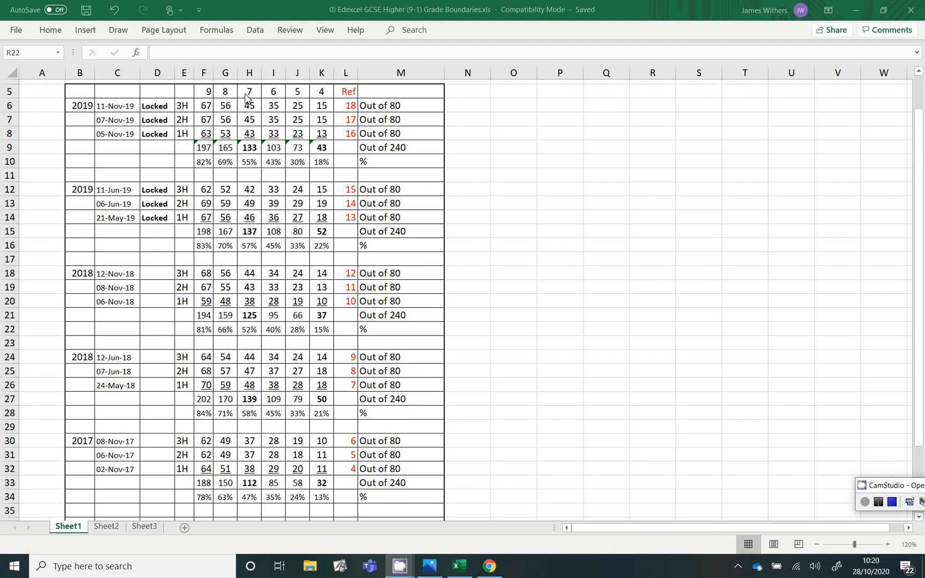
{"action": "mouse_move", "coordinate": [311, 102]}
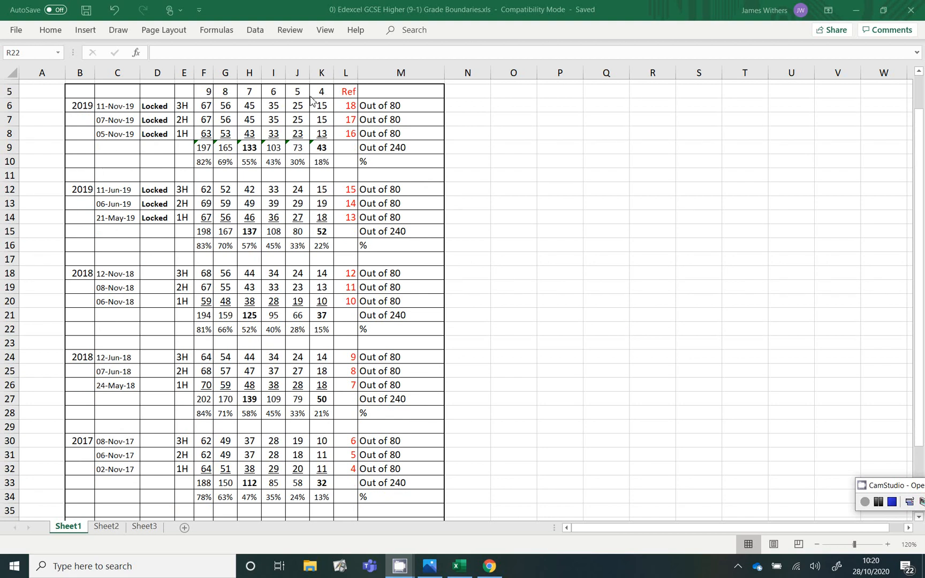
{"action": "mouse_move", "coordinate": [266, 214]}
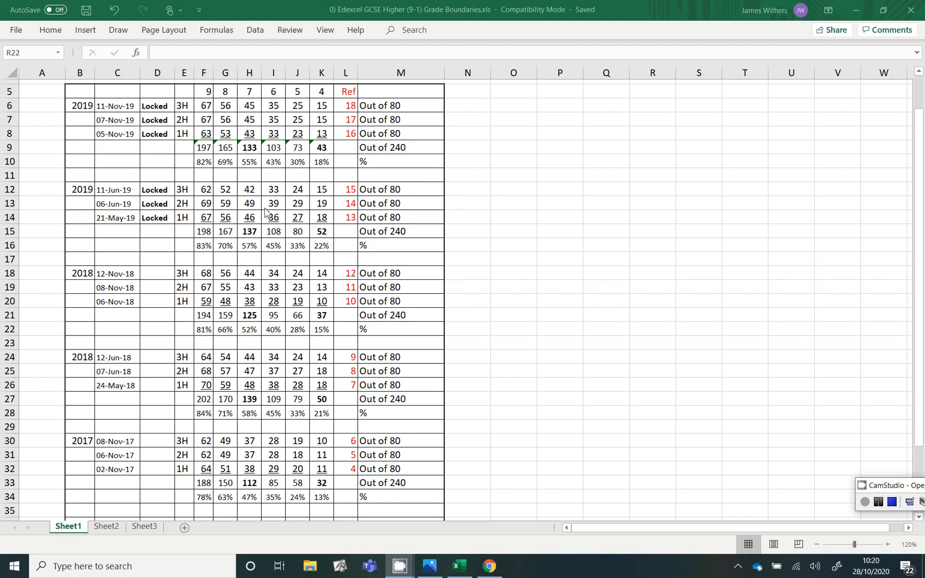
{"action": "mouse_move", "coordinate": [326, 238]}
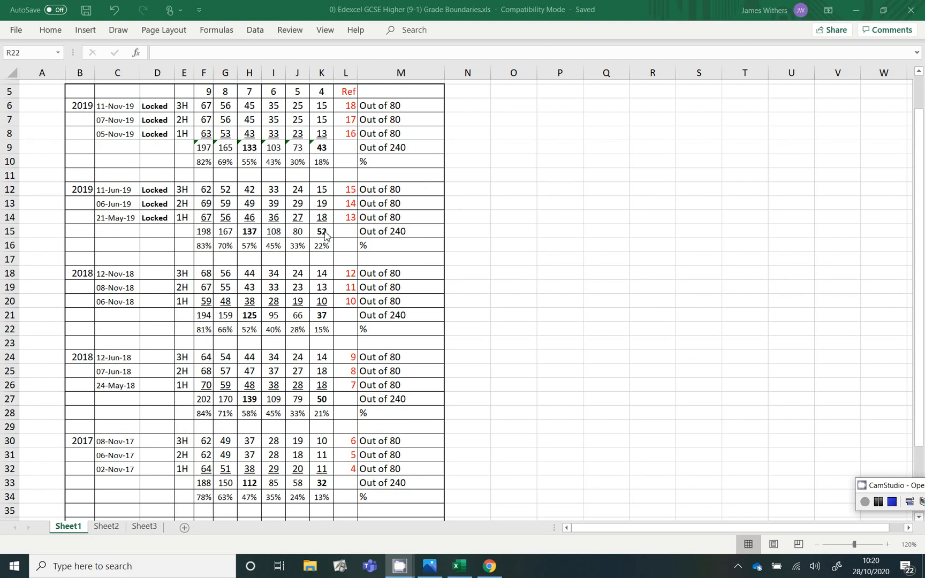
{"action": "mouse_move", "coordinate": [259, 333]}
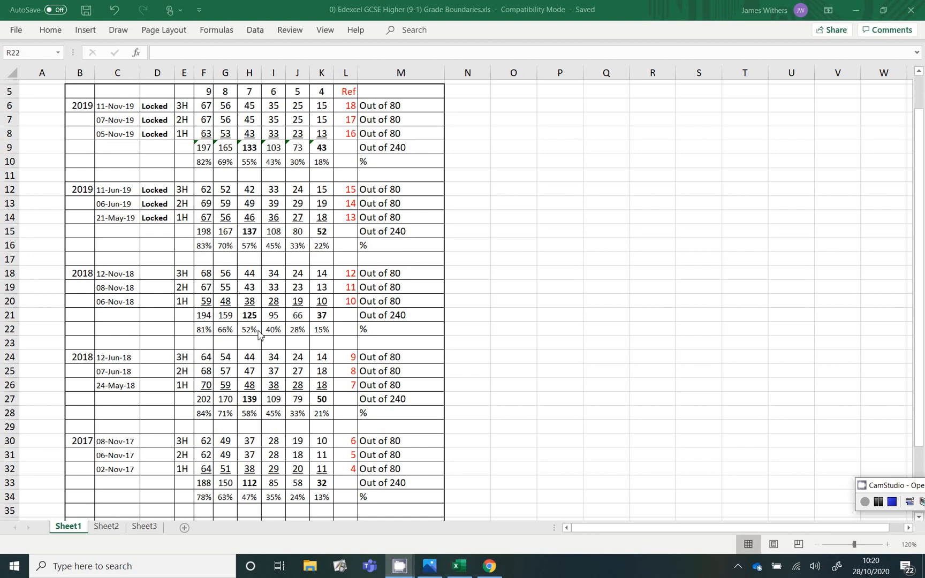
{"action": "mouse_move", "coordinate": [274, 413]}
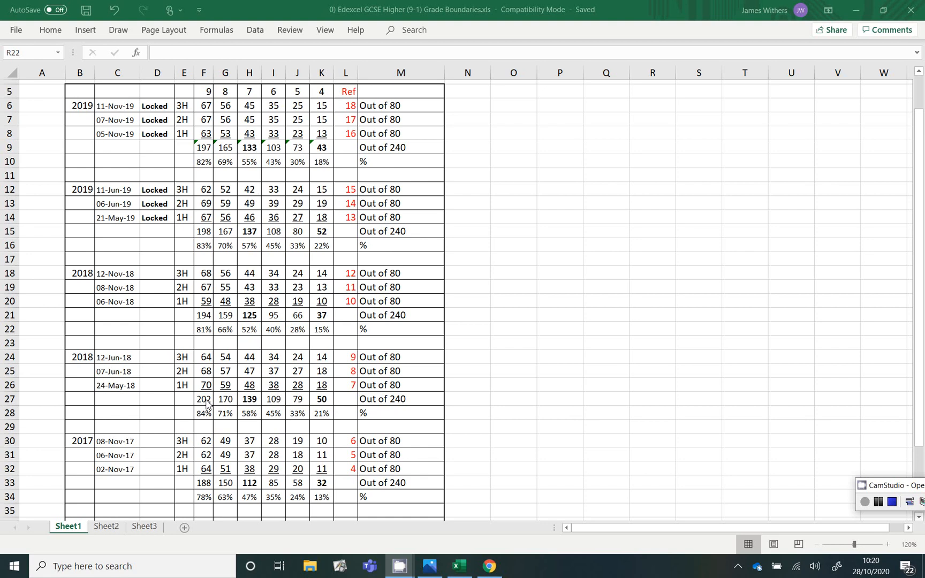
{"action": "mouse_move", "coordinate": [301, 360]}
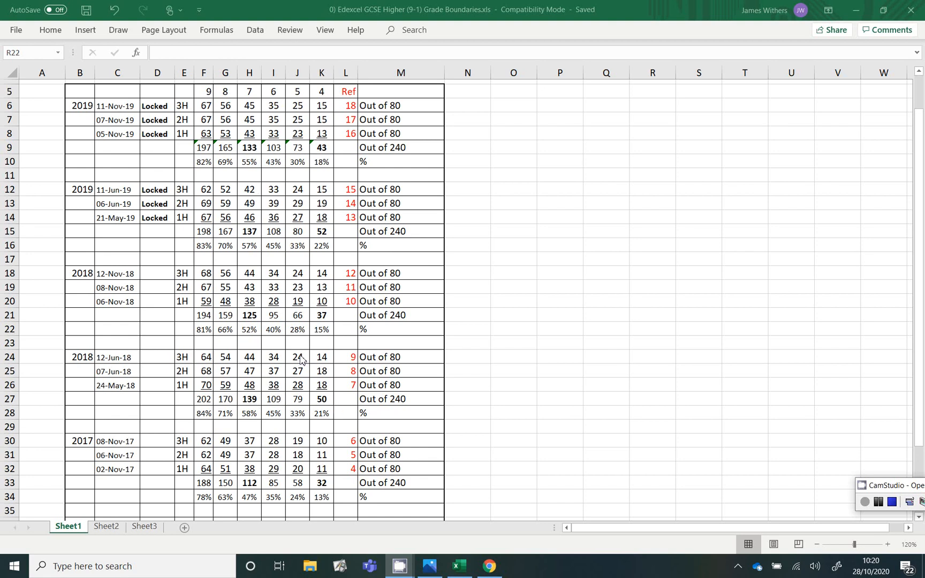
{"action": "mouse_move", "coordinate": [302, 374]}
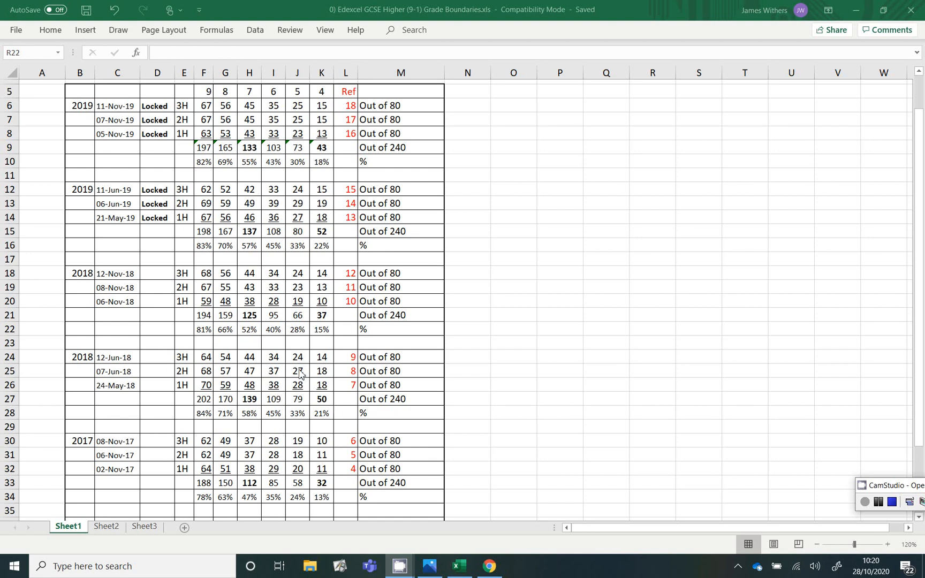
{"action": "mouse_move", "coordinate": [276, 383]}
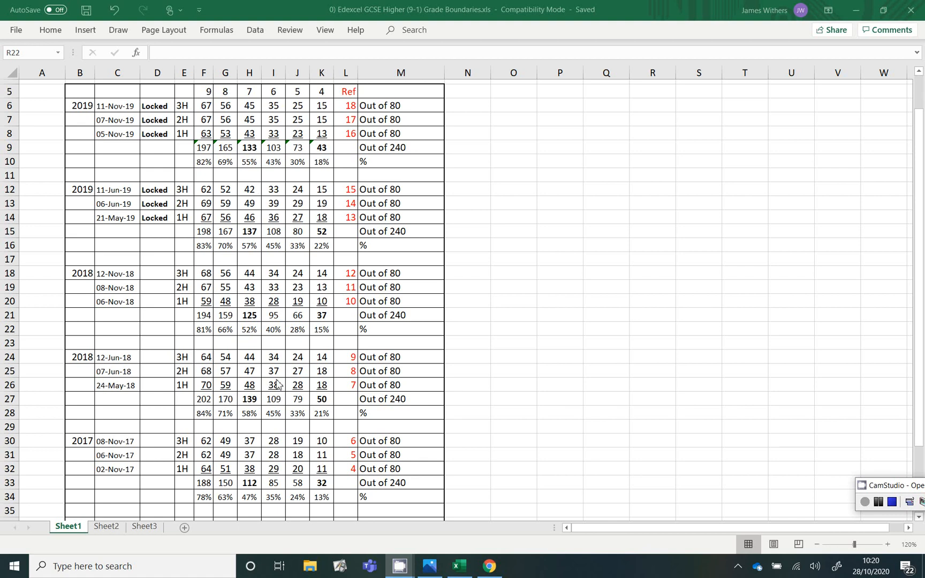
{"action": "mouse_move", "coordinate": [345, 444]}
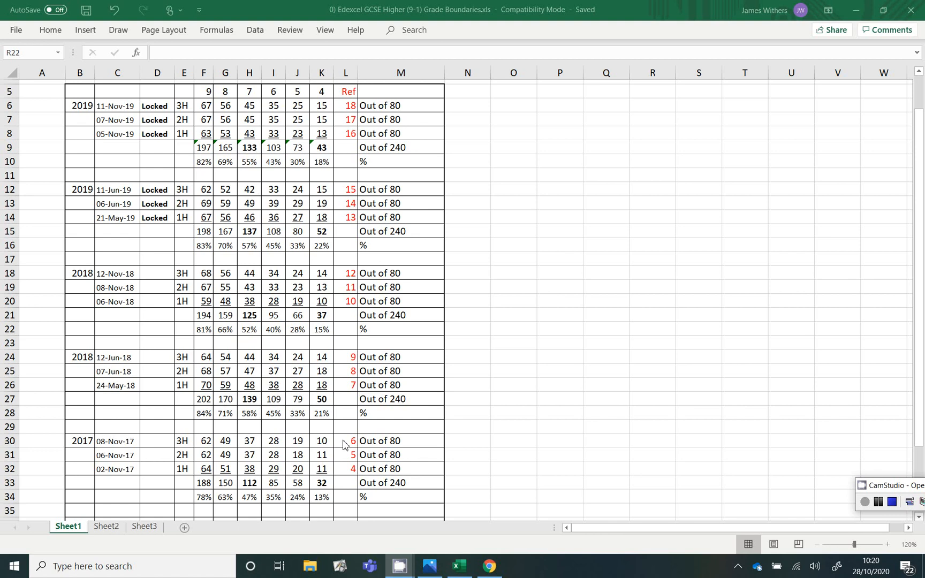
{"action": "scroll", "scroll_direction": "down", "scroll_amount": 3}
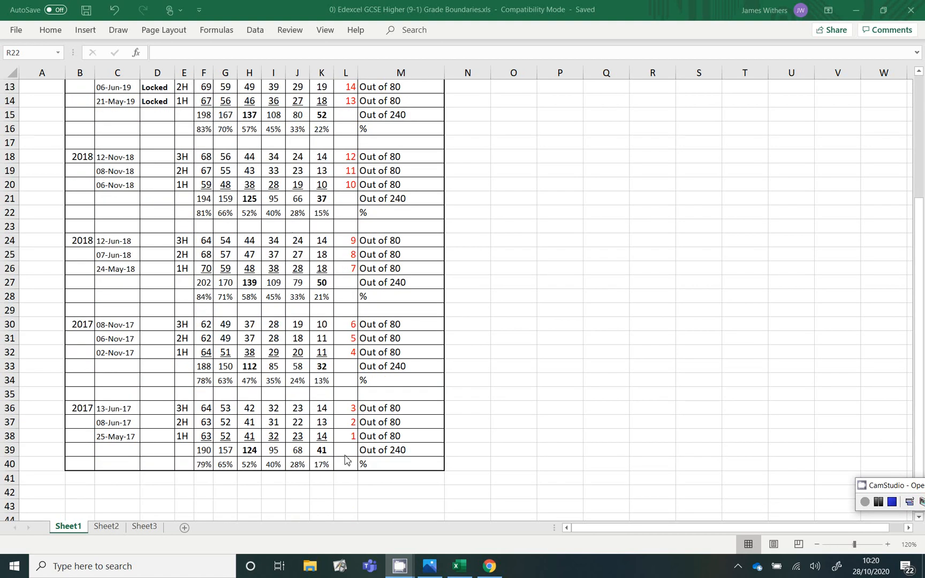
{"action": "scroll", "scroll_direction": "up", "scroll_amount": 3}
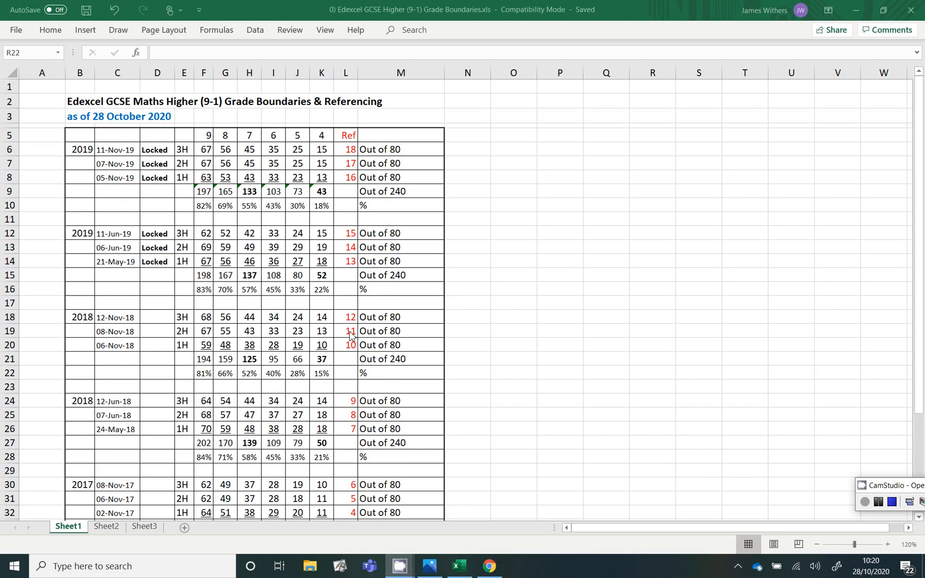
{"action": "mouse_move", "coordinate": [293, 272]}
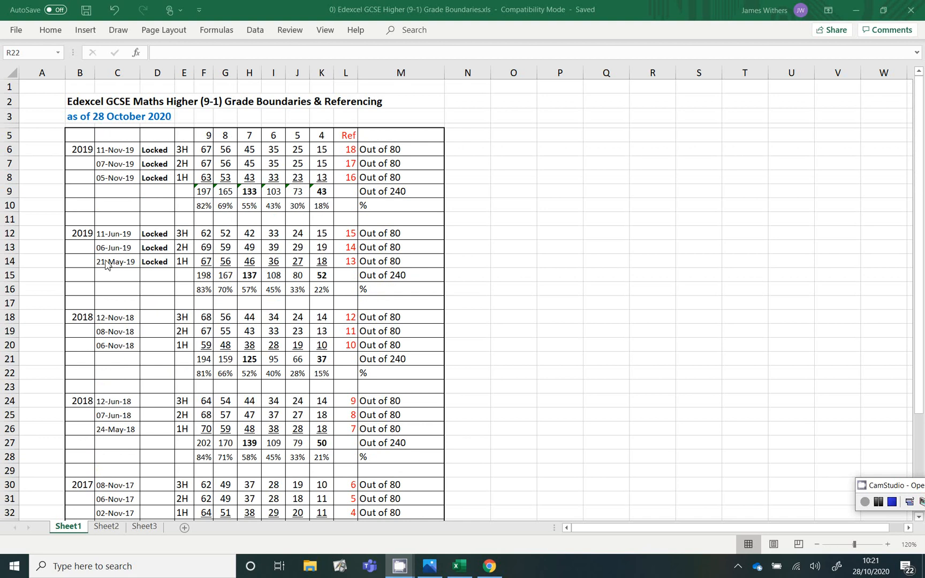
{"action": "mouse_move", "coordinate": [118, 149]}
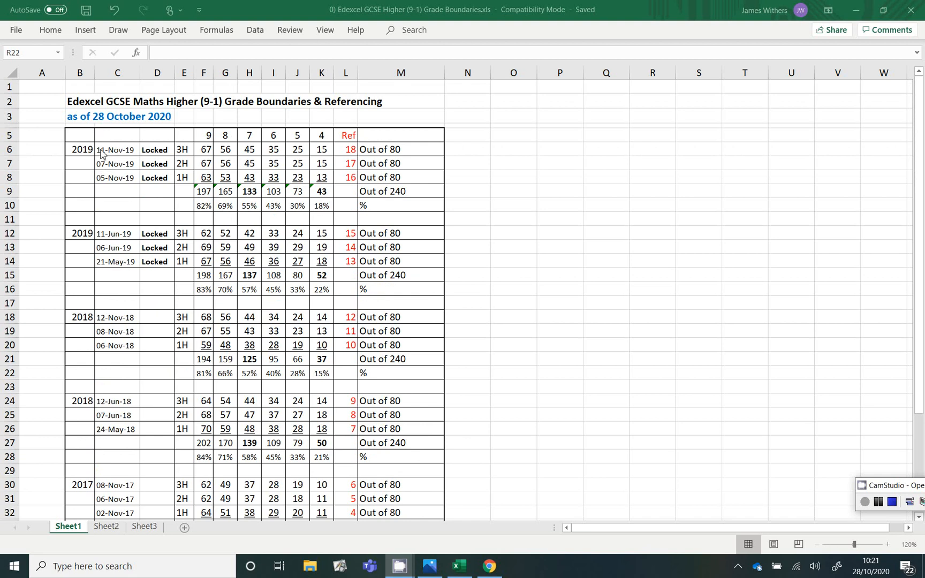
{"action": "mouse_move", "coordinate": [112, 266]}
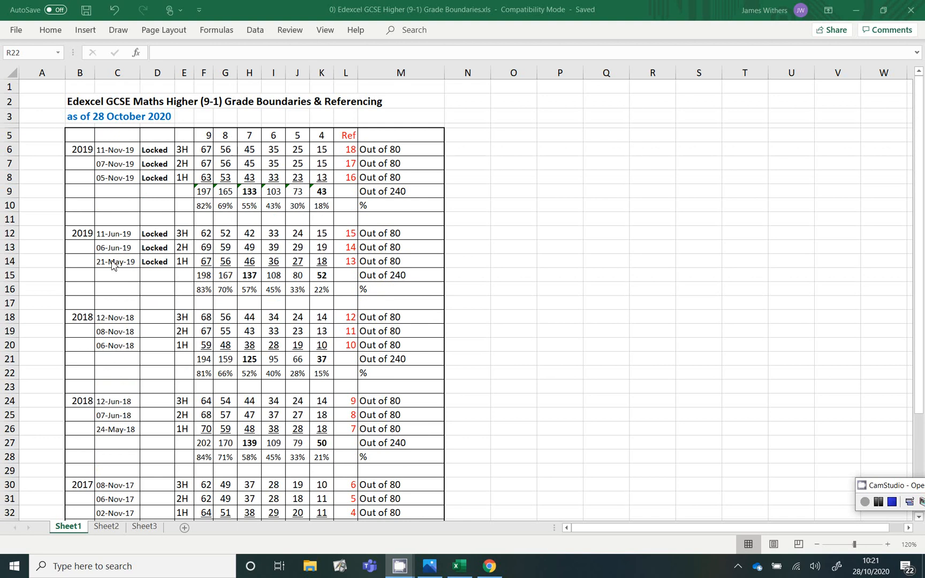
{"action": "mouse_move", "coordinate": [116, 180]}
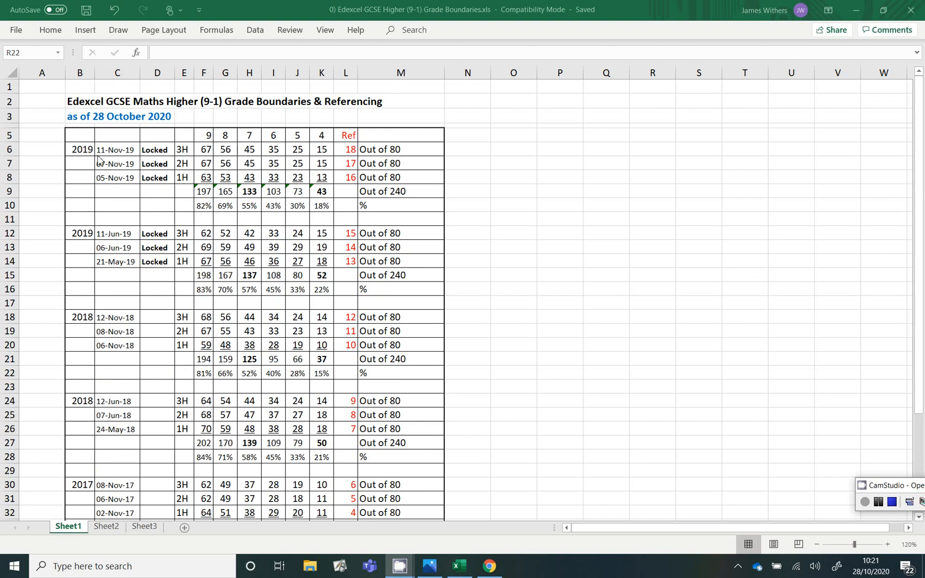
{"action": "mouse_move", "coordinate": [98, 225]}
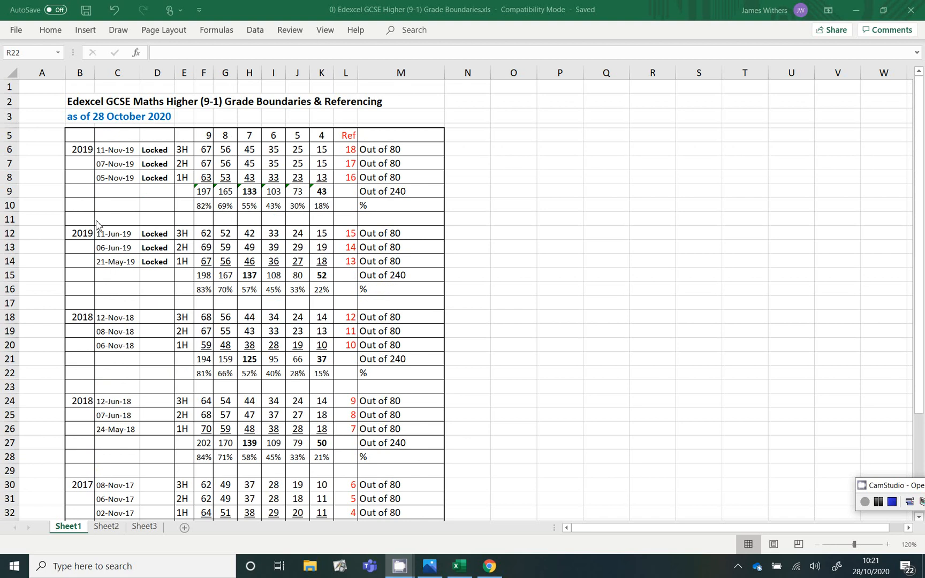
{"action": "mouse_move", "coordinate": [126, 163]}
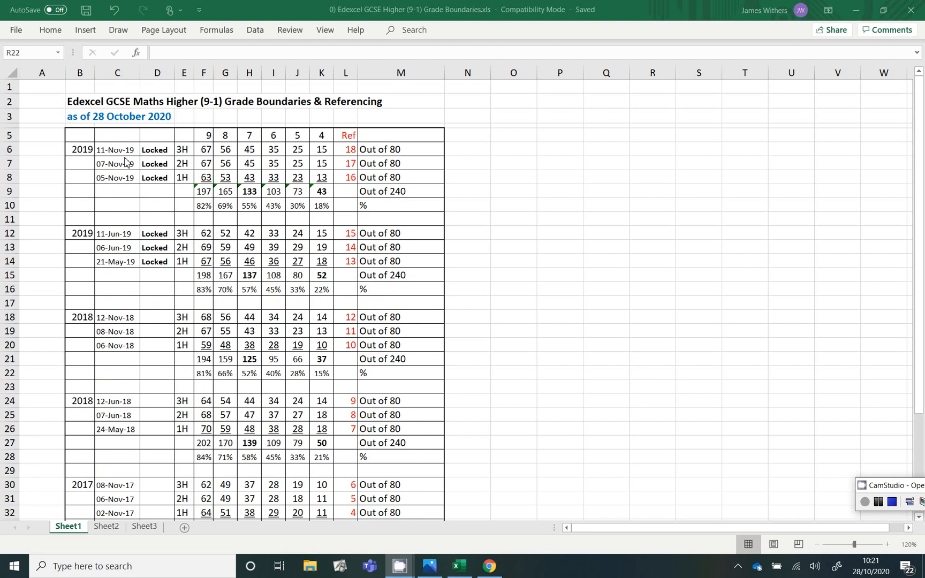
{"action": "mouse_move", "coordinate": [105, 265]}
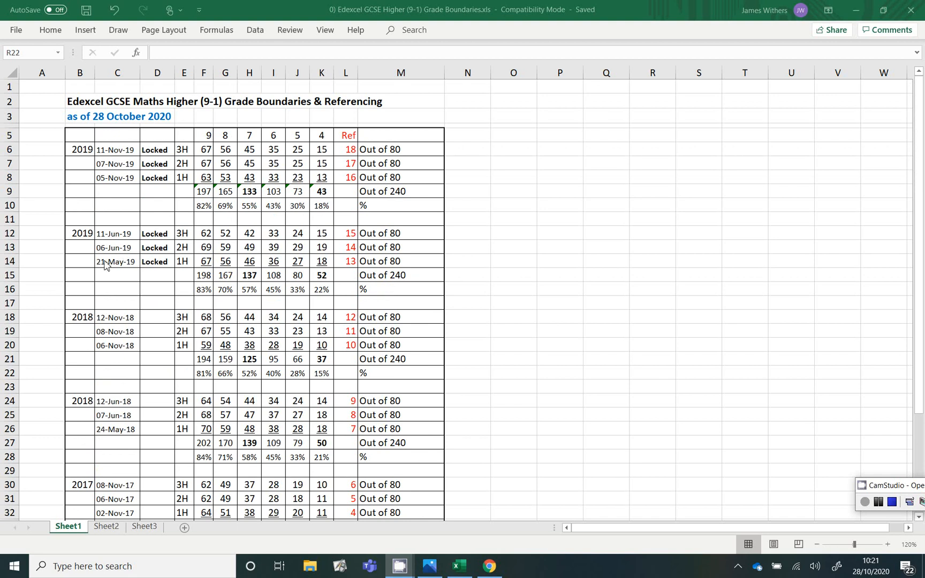
{"action": "mouse_move", "coordinate": [140, 271]}
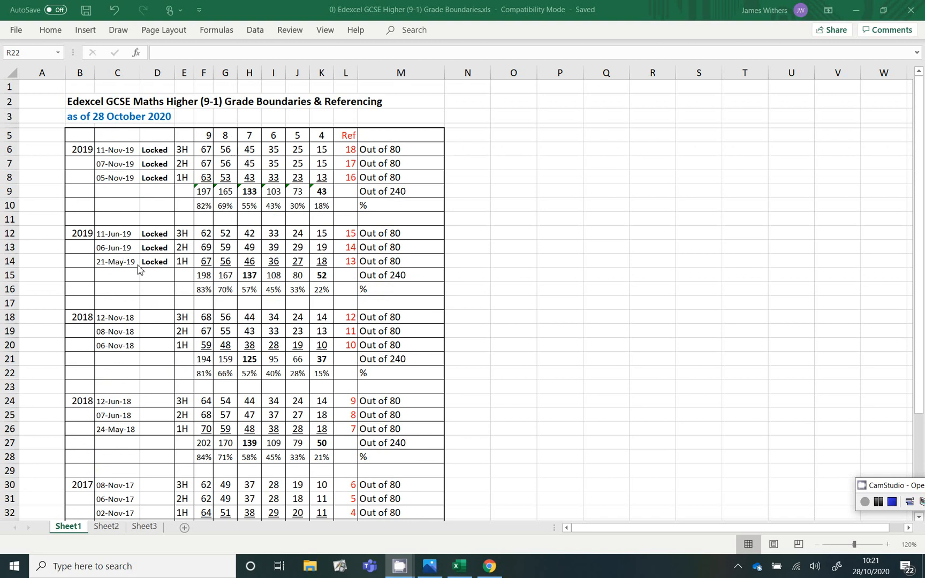
{"action": "mouse_move", "coordinate": [350, 372]}
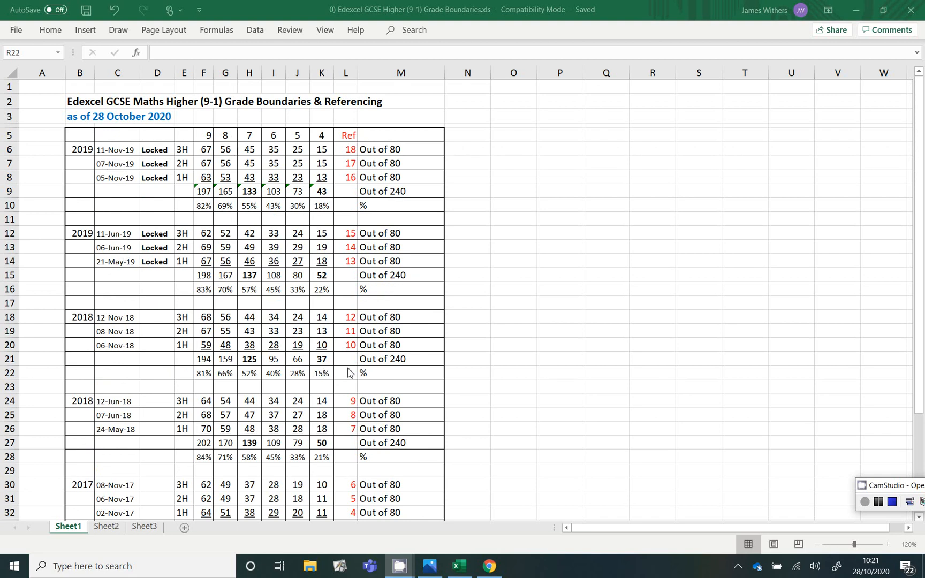
{"action": "mouse_move", "coordinate": [349, 312]}
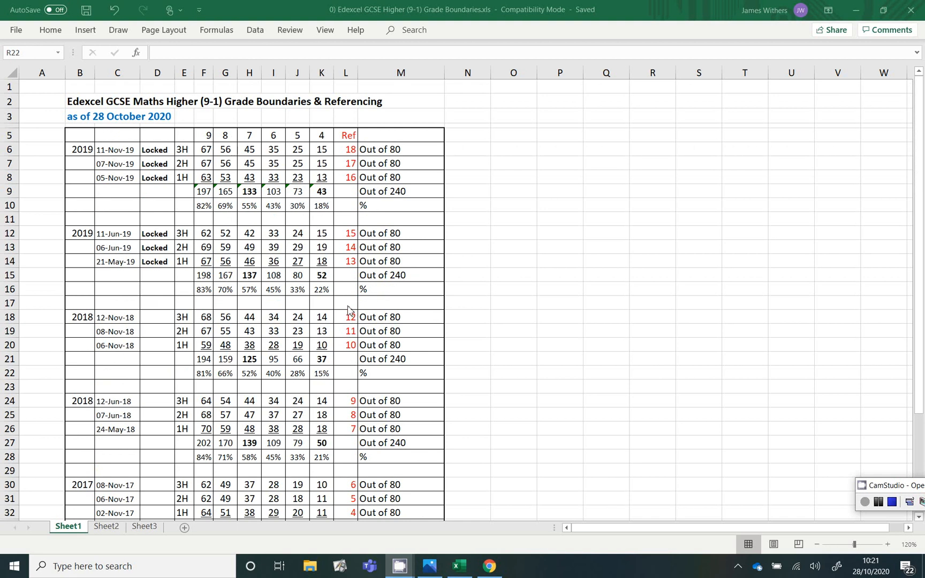
{"action": "mouse_move", "coordinate": [352, 323]}
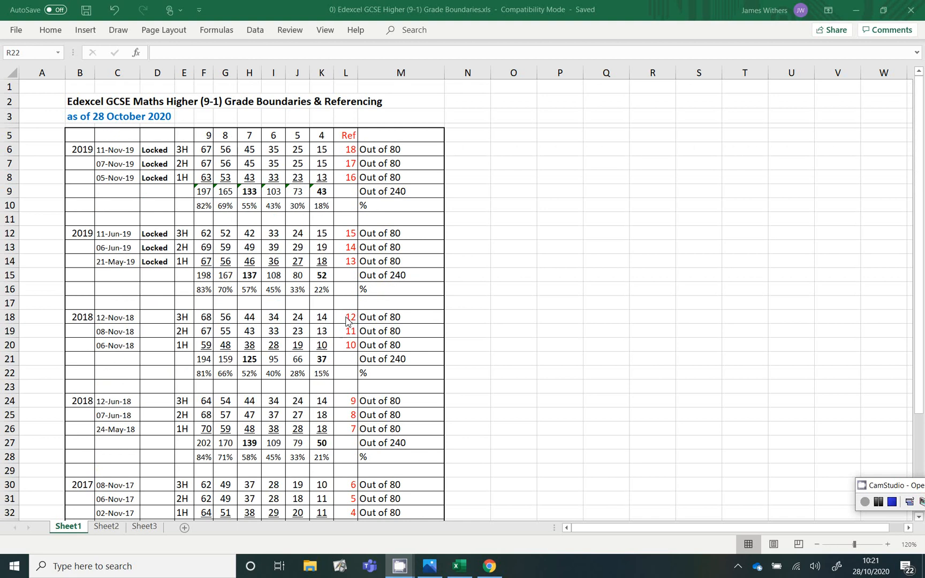
{"action": "mouse_move", "coordinate": [248, 339]}
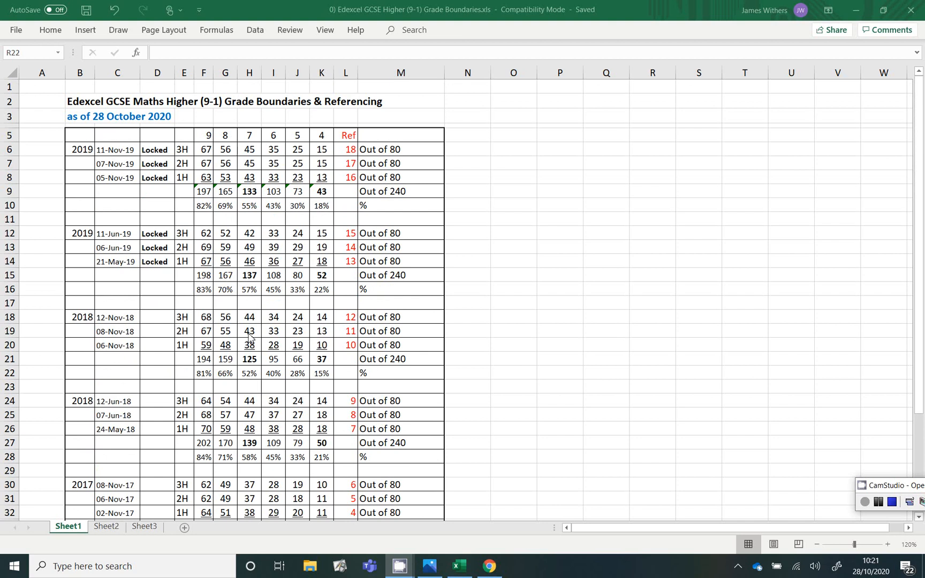
{"action": "mouse_move", "coordinate": [867, 494]}
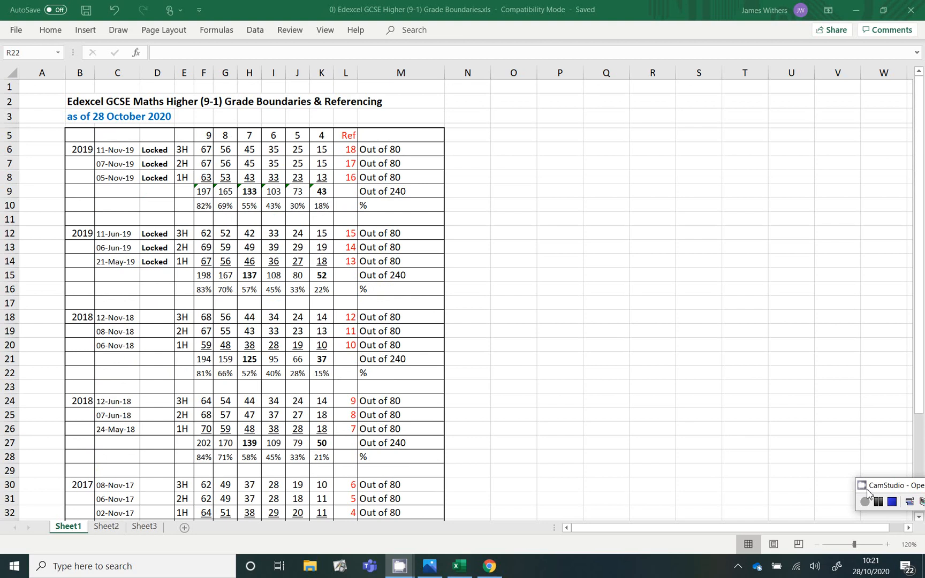